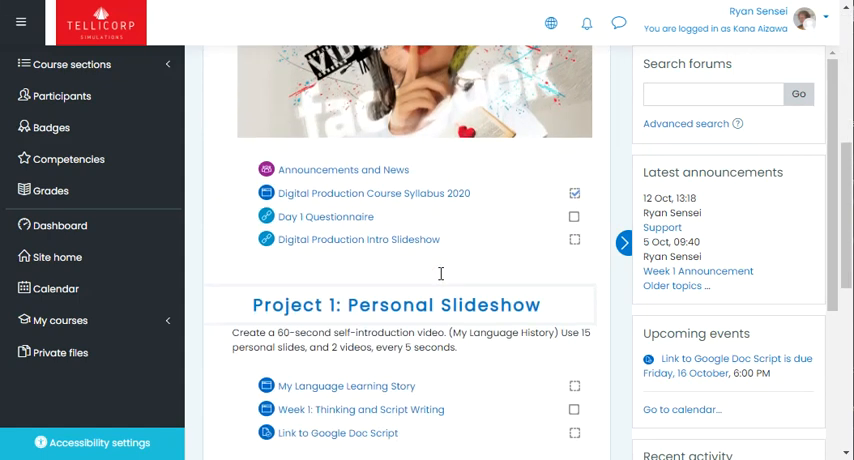
Step: Open the 'Week 1: Thinking and Script Writing' page and follow its 'this document' template link
scroll("down", 3)
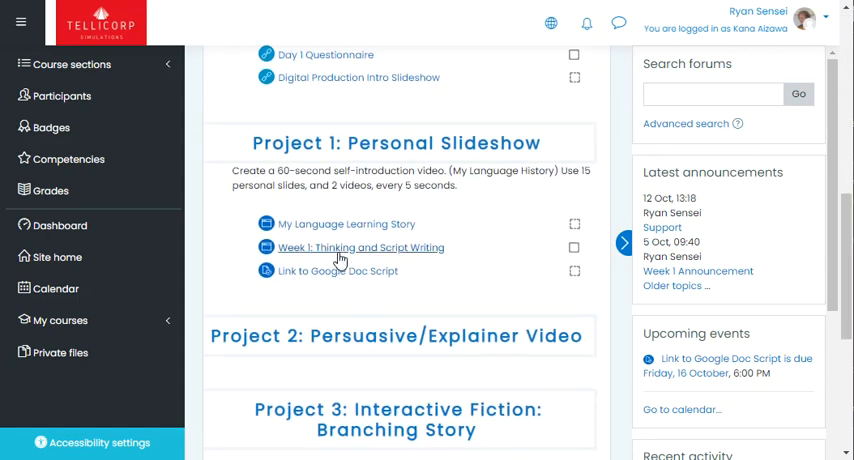
left_click(361, 247)
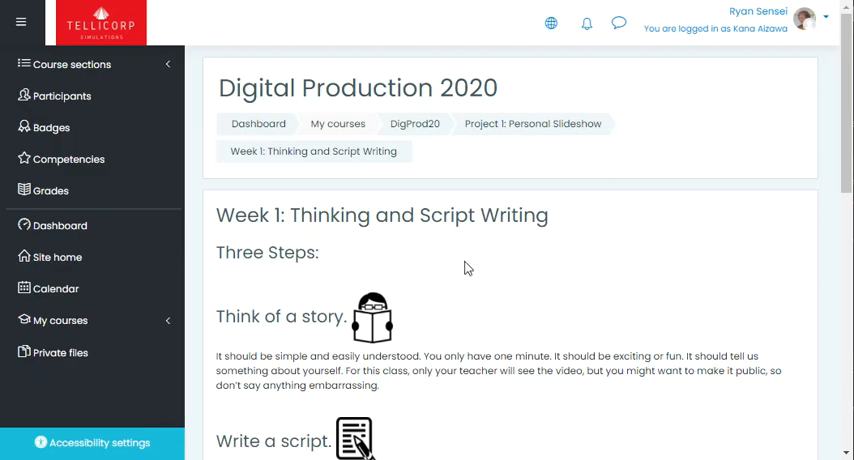
scroll("down", 3)
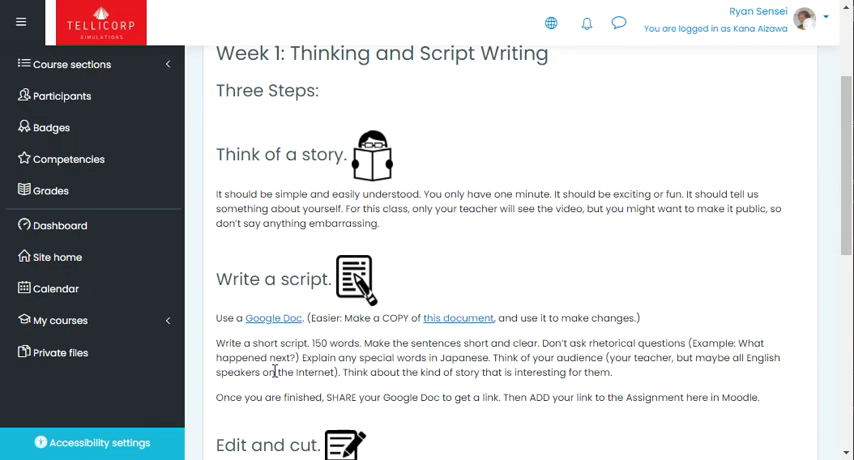
mouse_move(458, 318)
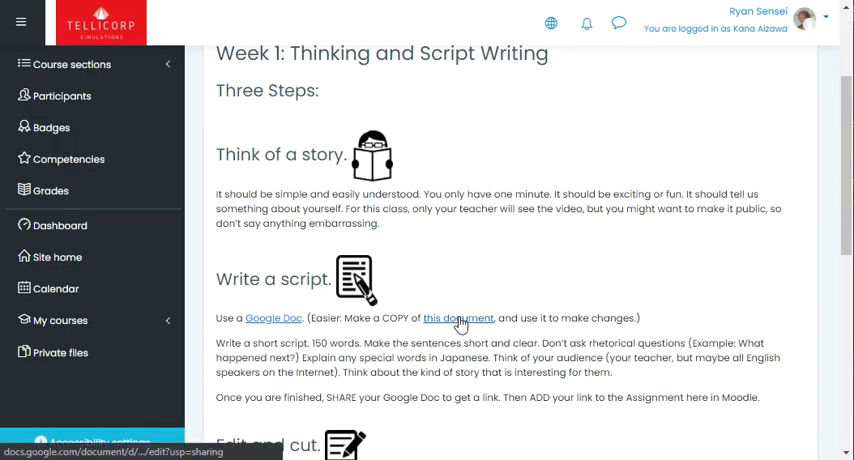
left_click(458, 318)
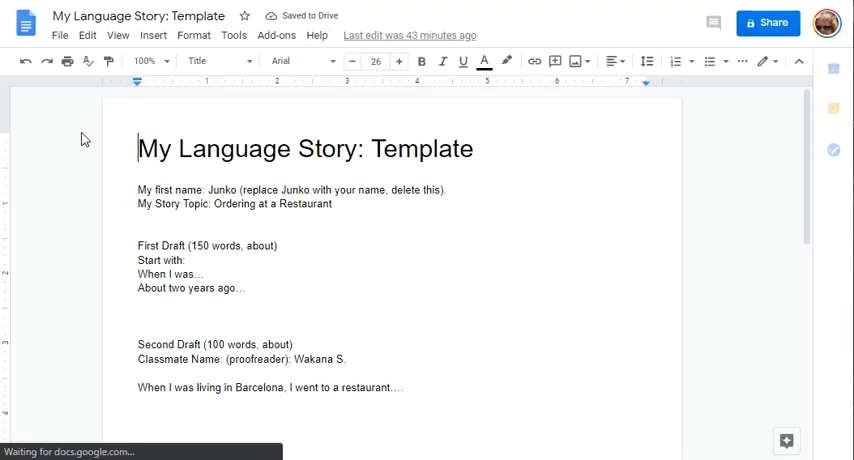
left_click(59, 35)
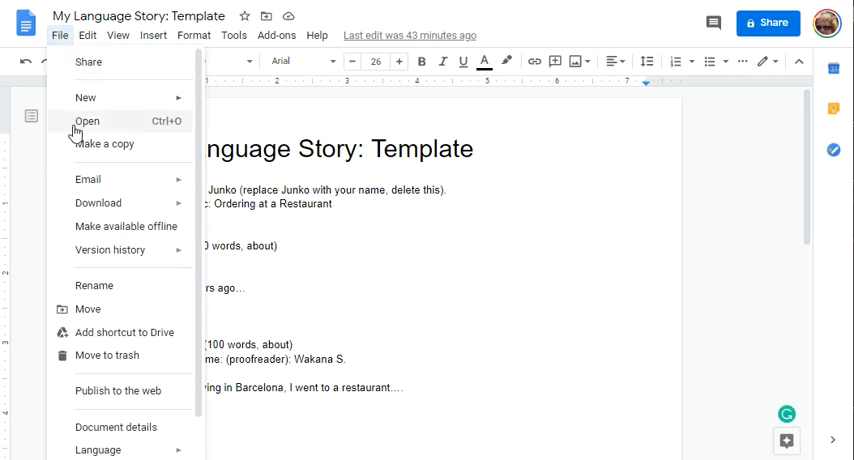
left_click(104, 143)
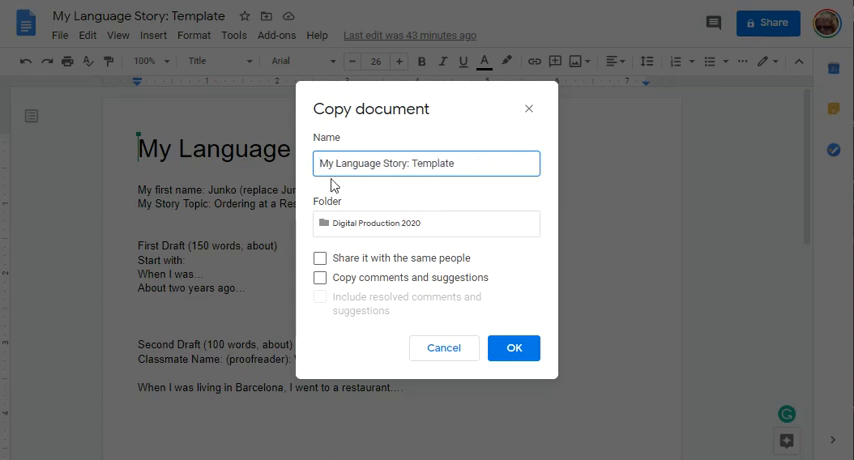
double_click(433, 163)
type("Haru")
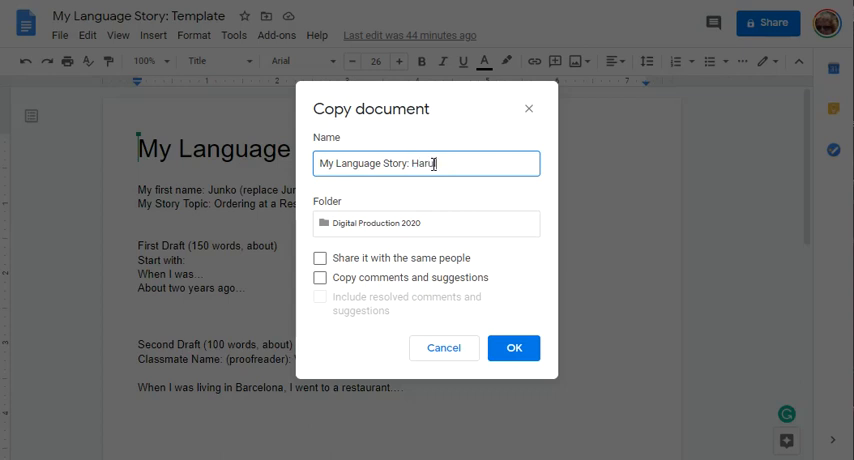
type("ka")
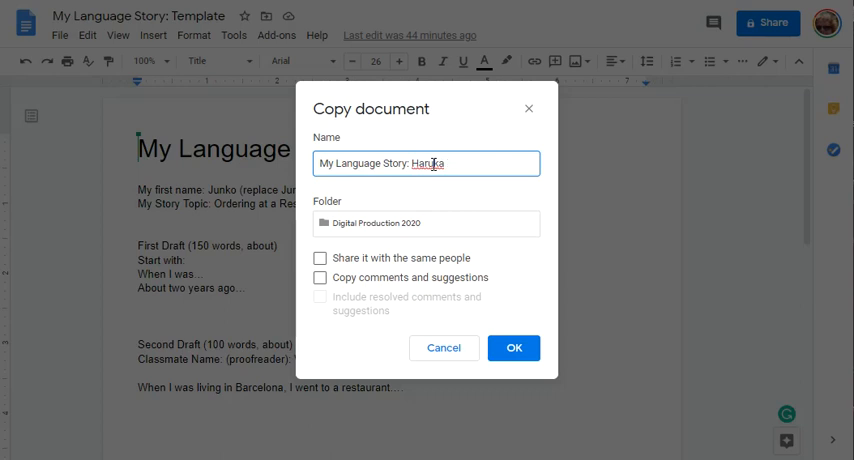
type("K")
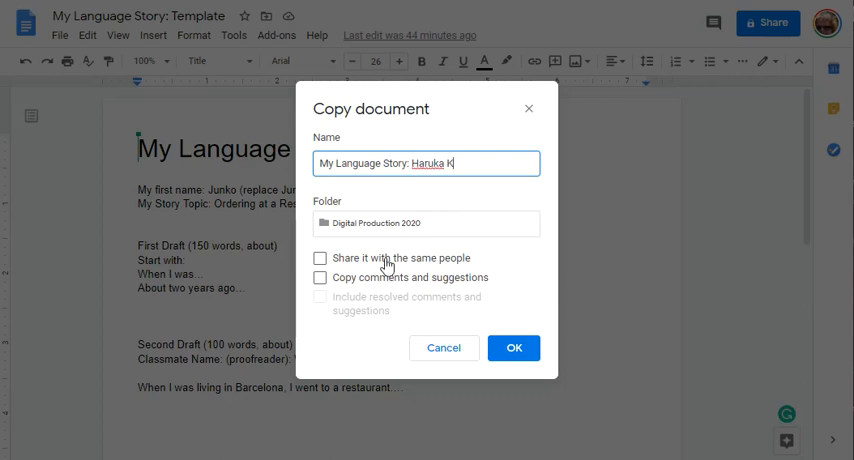
type("S")
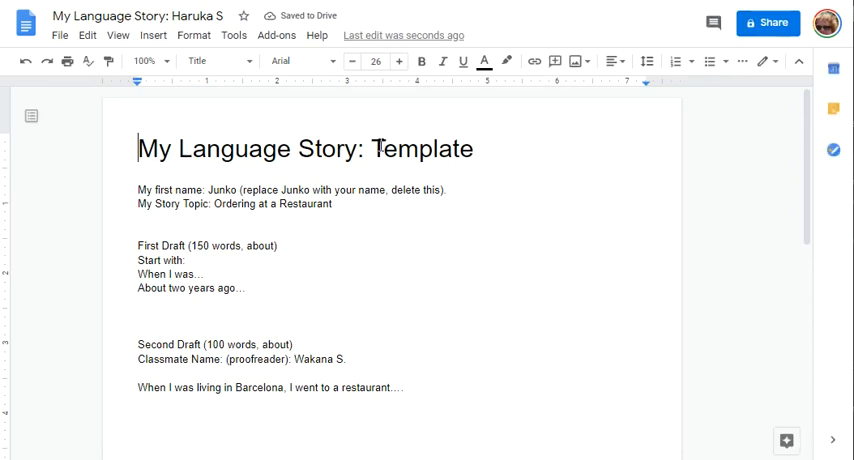
double_click(422, 148)
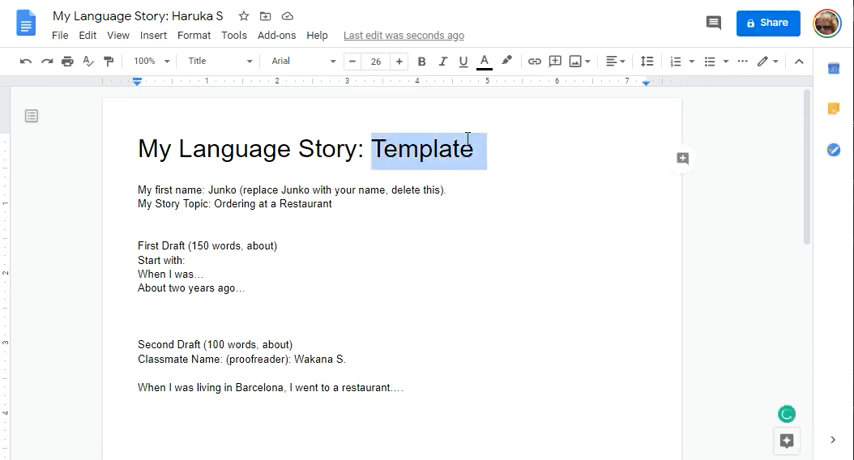
key("Delete")
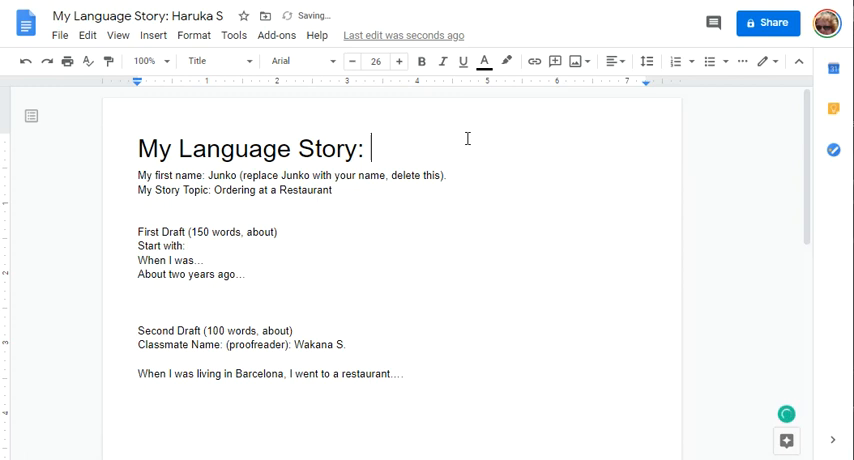
type("Haruka S")
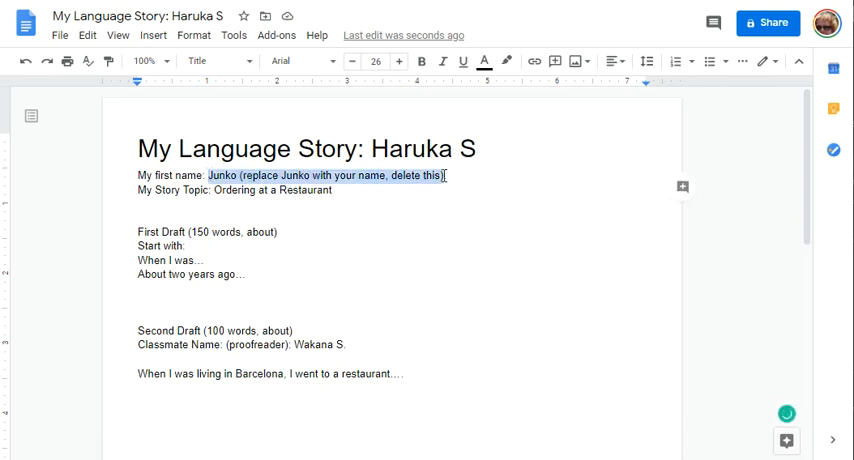
type("Haruk")
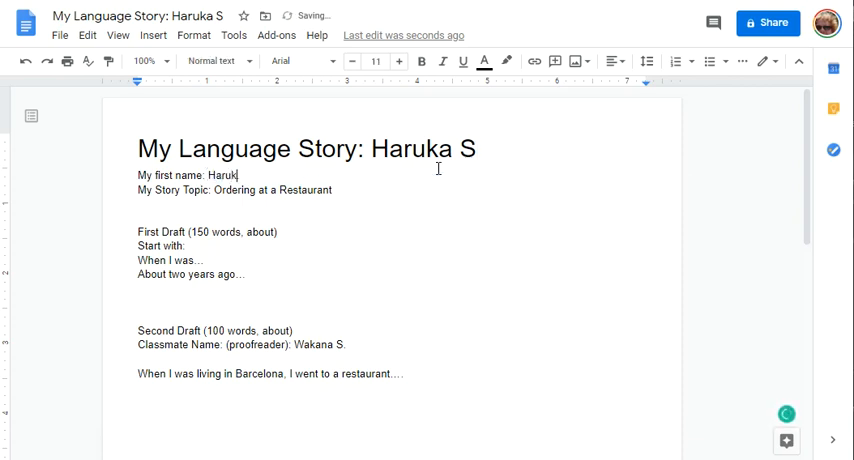
type("a S.")
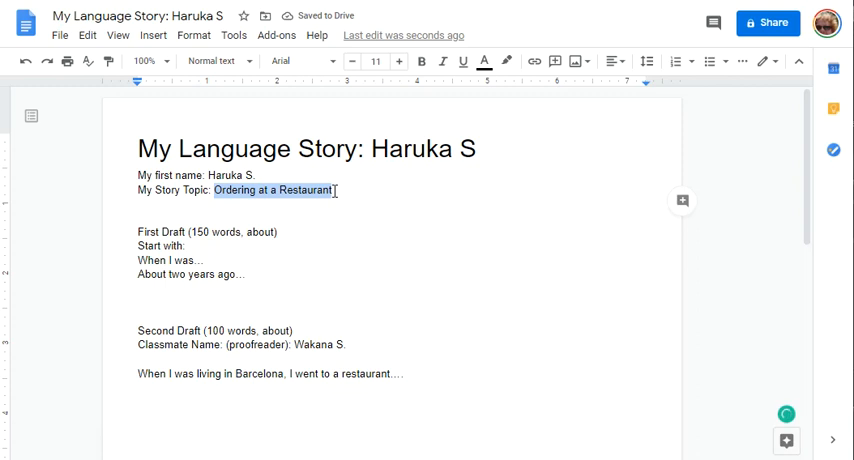
type("Talking about")
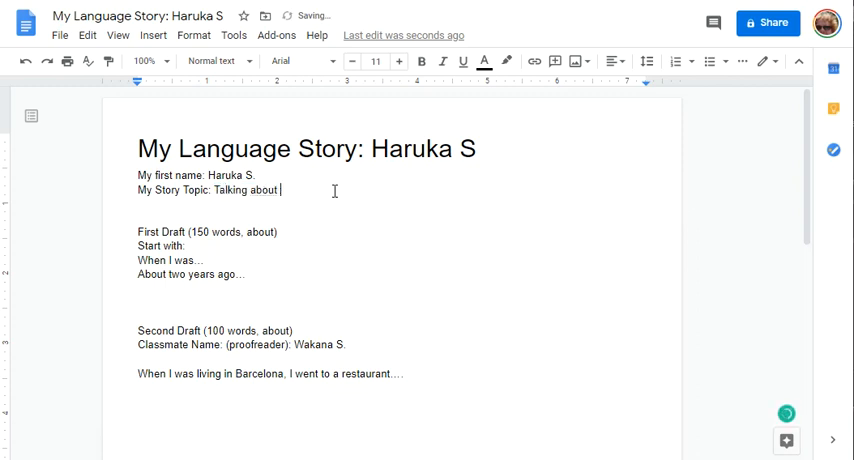
type("Money")
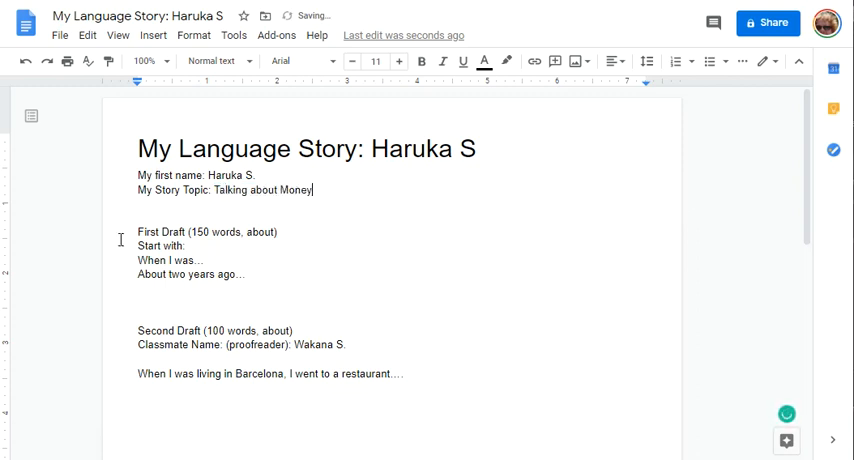
Step: Replace the First Draft starter lines with 'When I was living in Barcelona.'
double_click(160, 245)
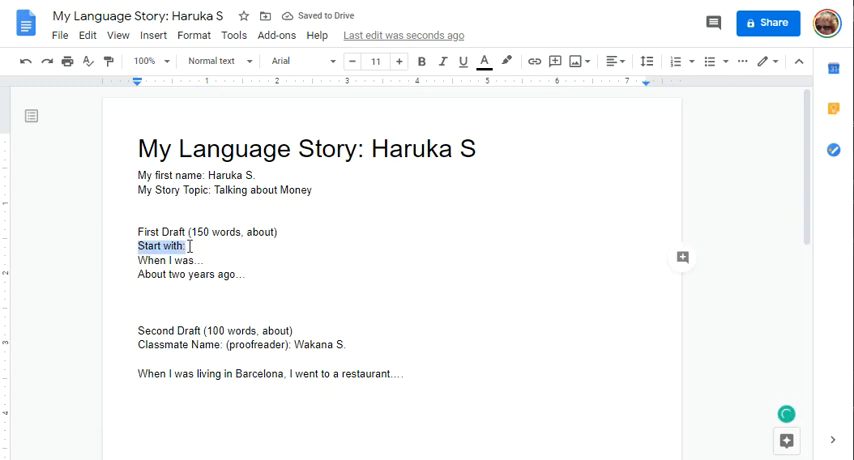
key("Delete")
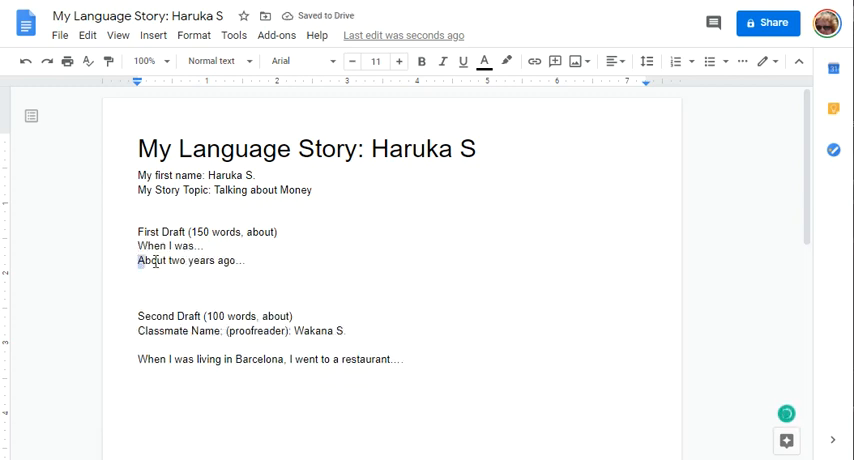
key("Backspace")
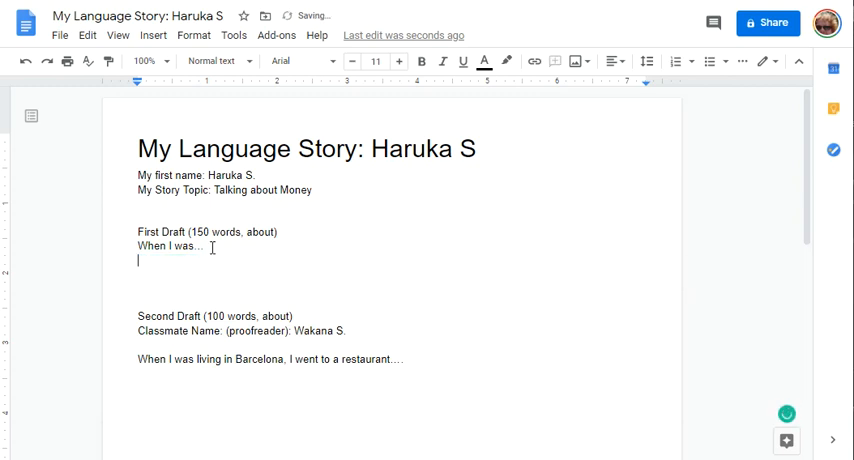
key("BackSpace")
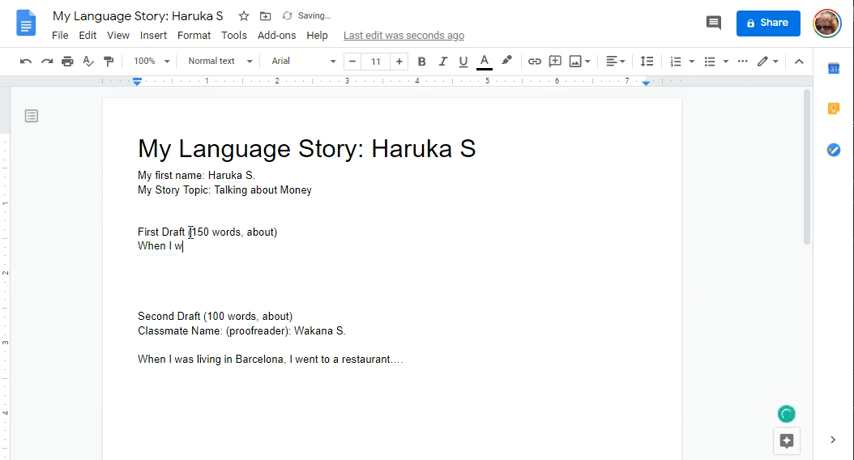
type("as li")
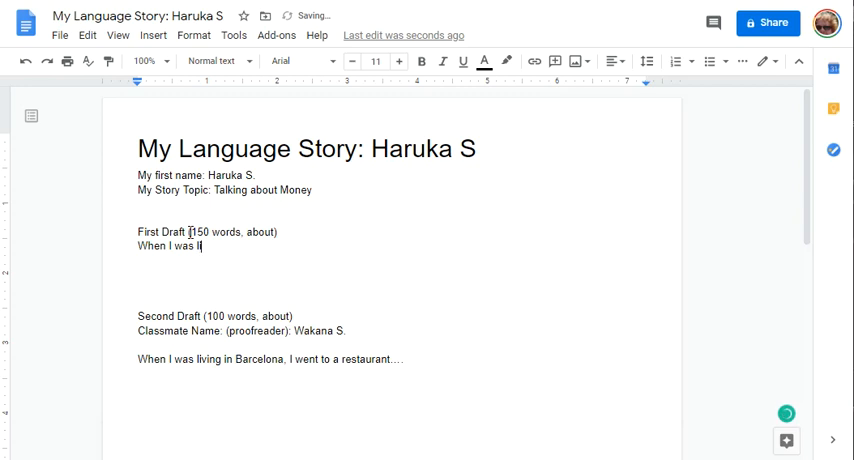
type("ving in")
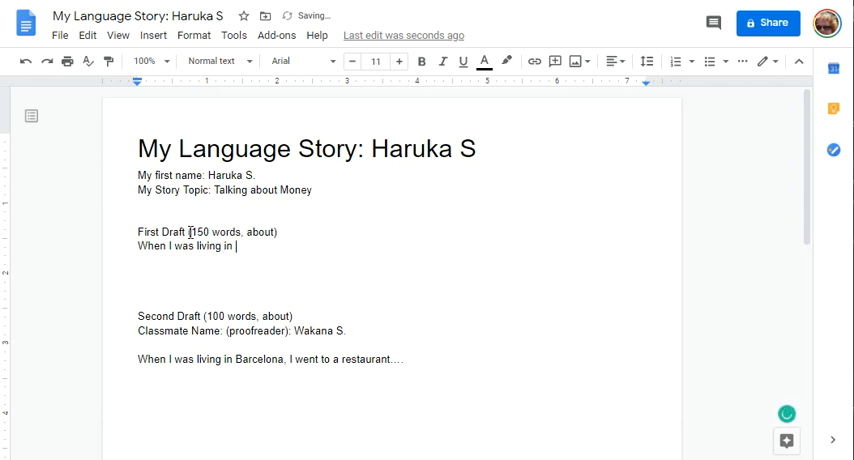
type("Barcelona.....")
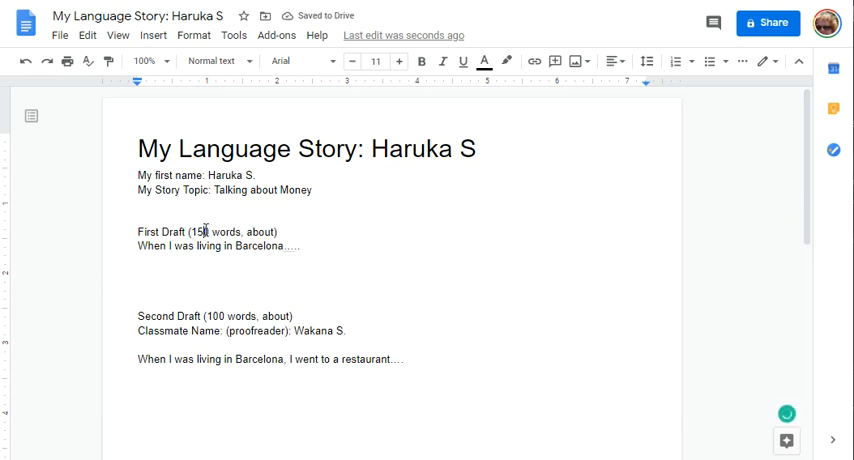
Step: Highlight the First Draft word-count and proofreader notes and scroll to review the draft
double_click(222, 231)
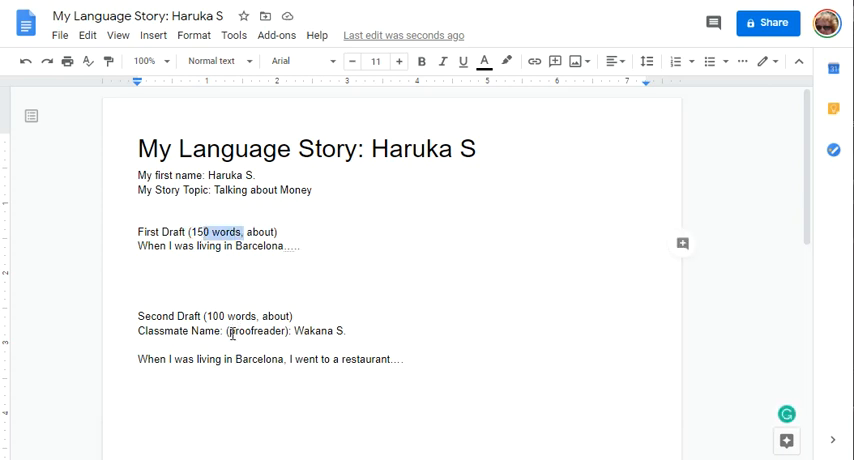
double_click(258, 331)
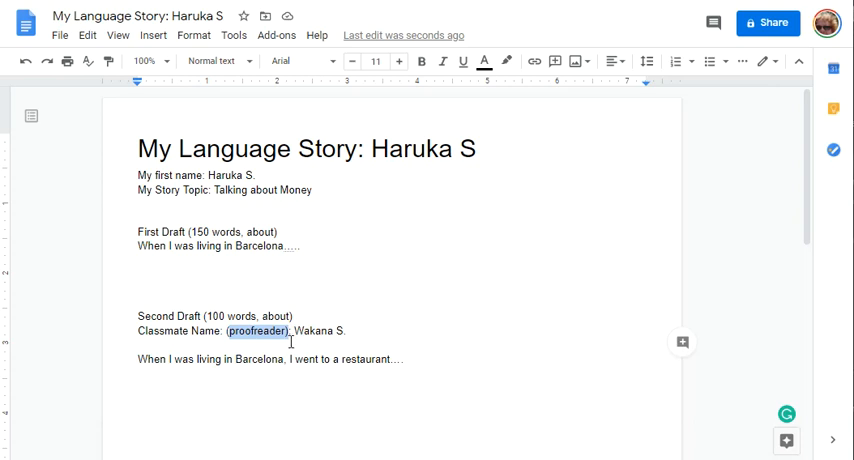
scroll("down", 3)
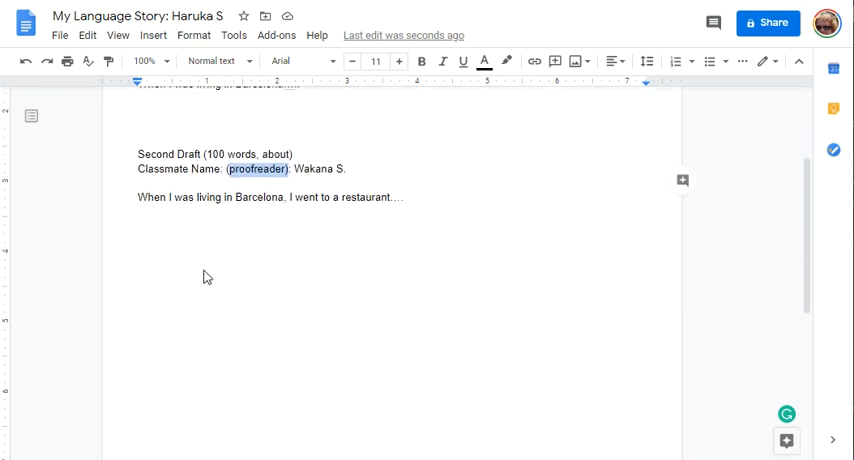
scroll("up", 3)
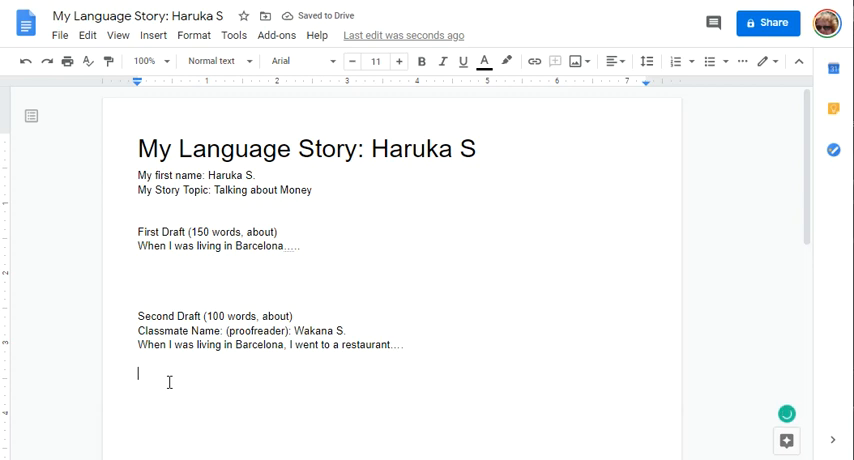
Step: Add a final 'Third Draft Pronunciation breaks.' line and bring up the sharing settings
type("Third Draft")
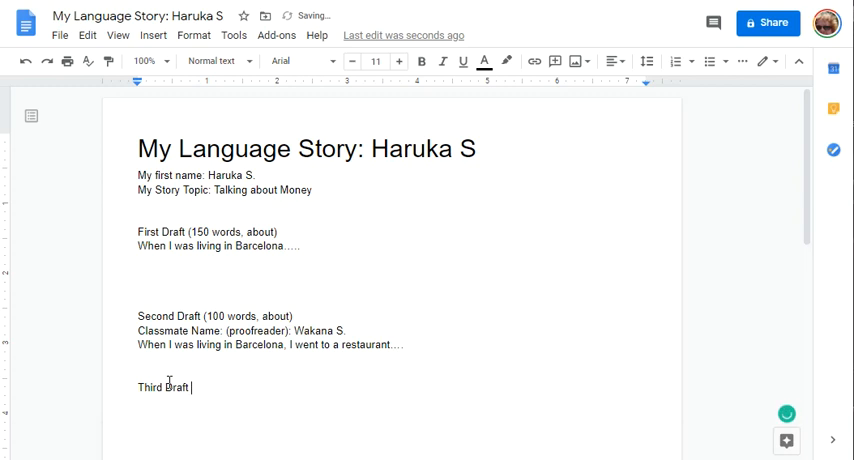
type("Pronunciation breaks.")
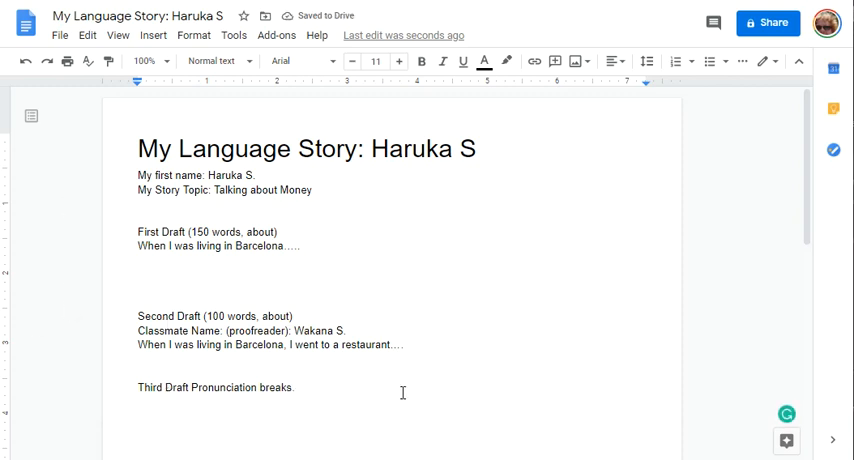
mouse_move(764, 135)
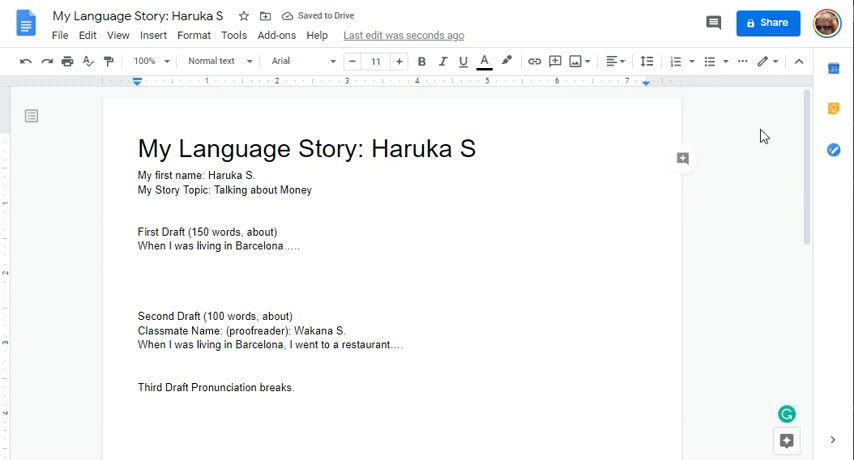
left_click(768, 22)
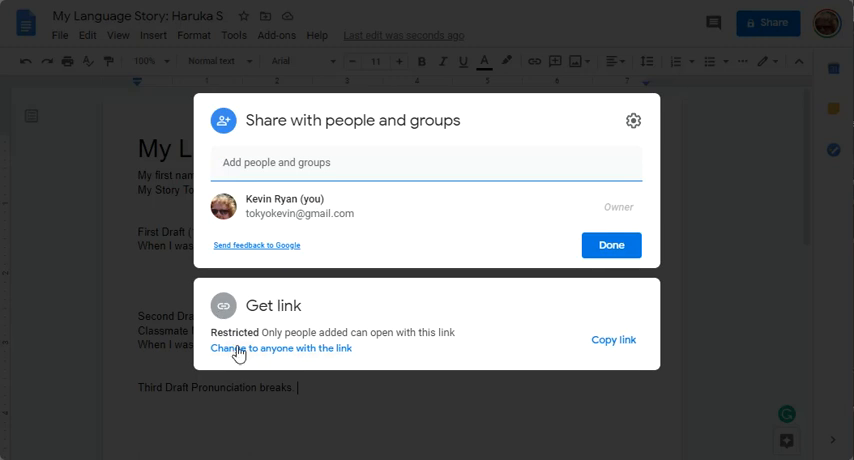
mouse_move(300, 356)
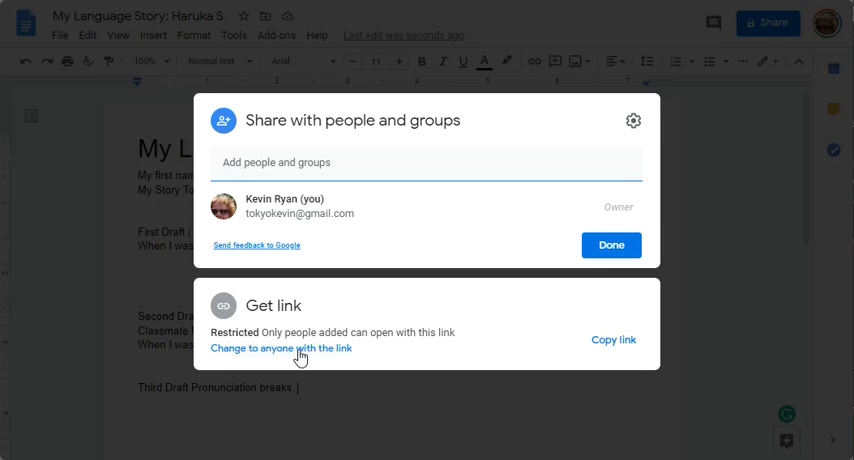
Step: Allow anyone with the link to view, copy the link, and close sharing settings
left_click(281, 348)
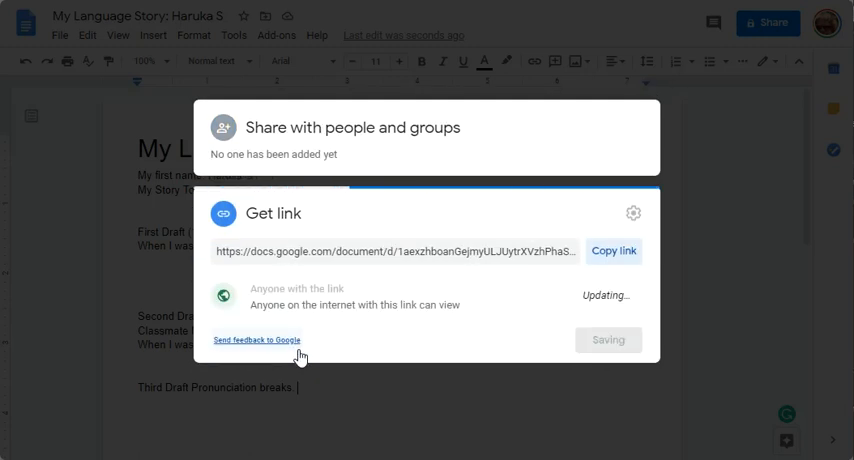
left_click(614, 251)
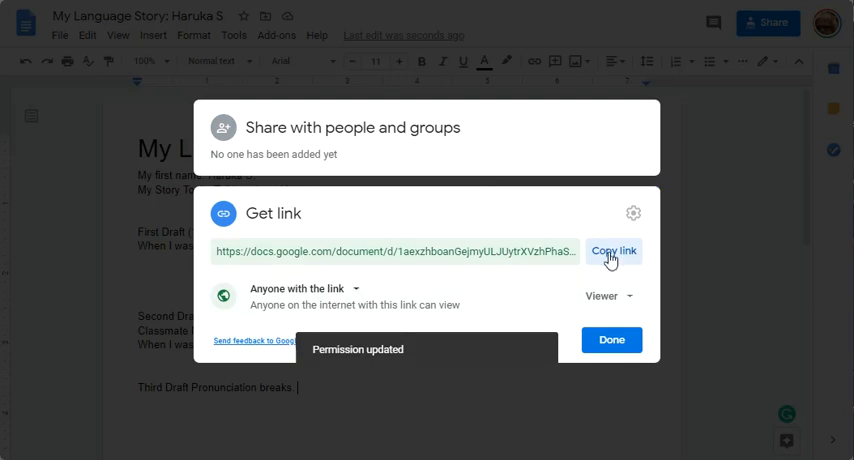
left_click(614, 251)
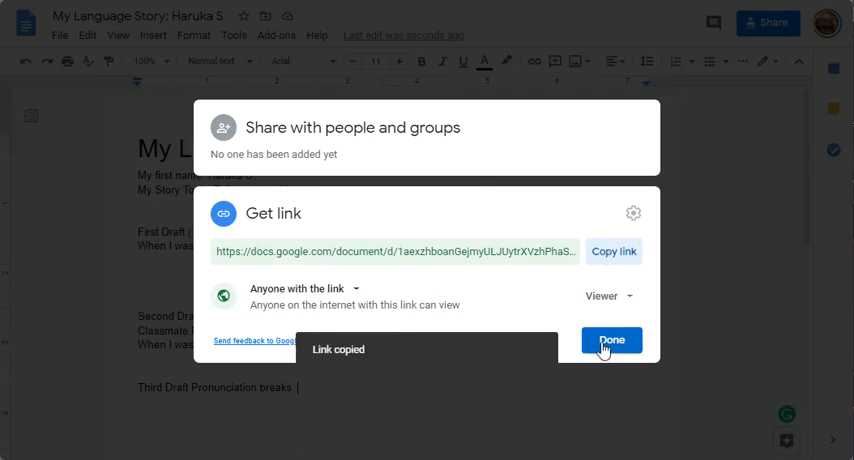
left_click(611, 340)
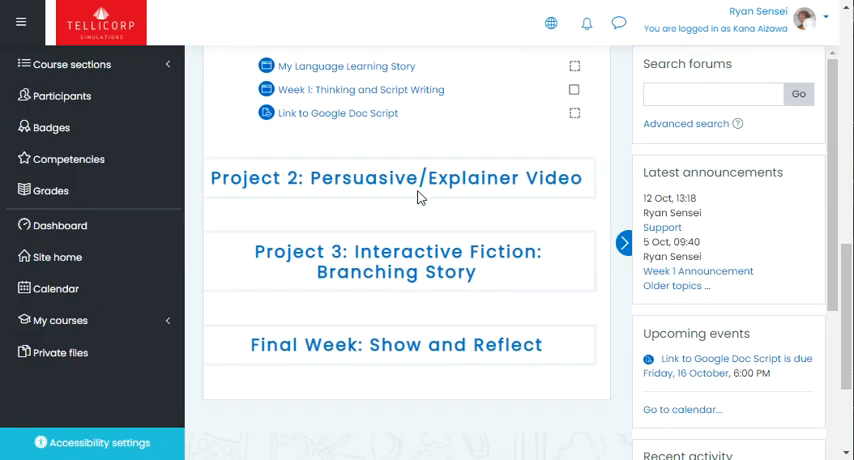
Step: Open the Project 1 'Link to Google Doc Script' assignment's submission page
scroll("up", 3)
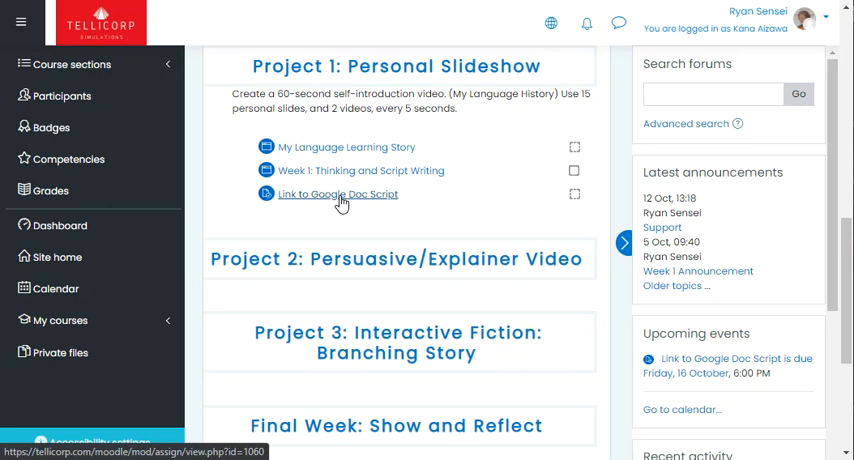
left_click(337, 194)
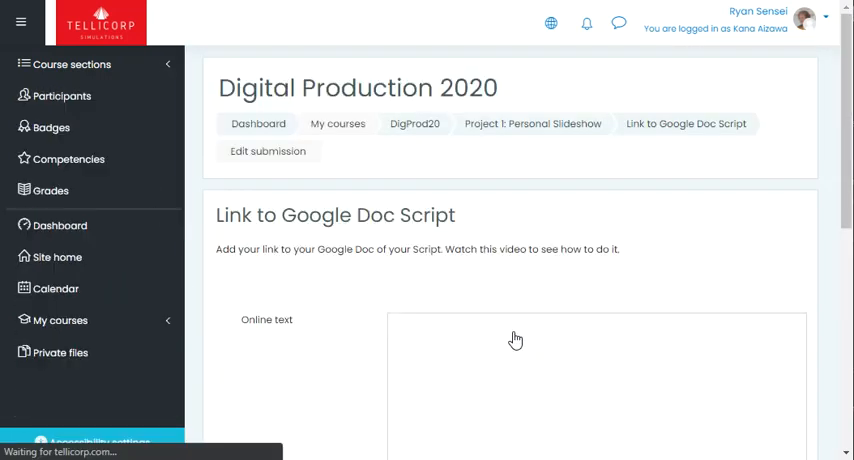
scroll("down", 3)
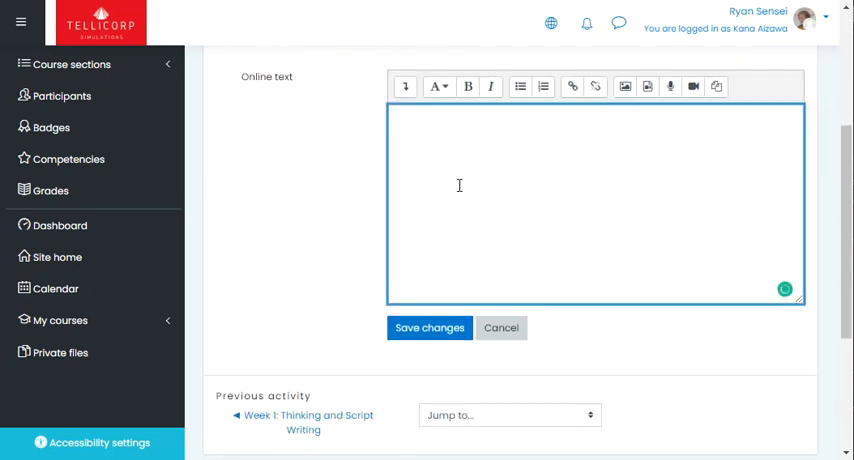
Step: Paste the Google Doc URL and turn it into a link opening in a new window
type("https://docs.google.com/document/d/1aexzhboanGejmyULJUytrXVzhPhaSe35Oq2X_-BZ03E/edit?usp=sharing")
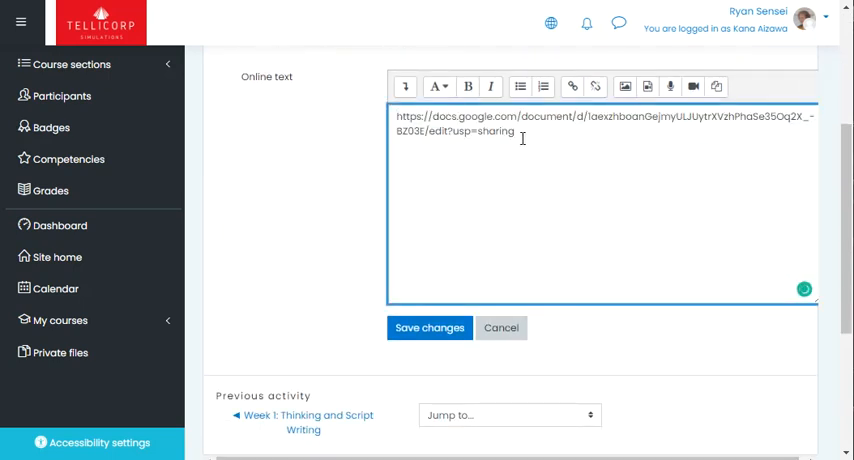
left_click(573, 86)
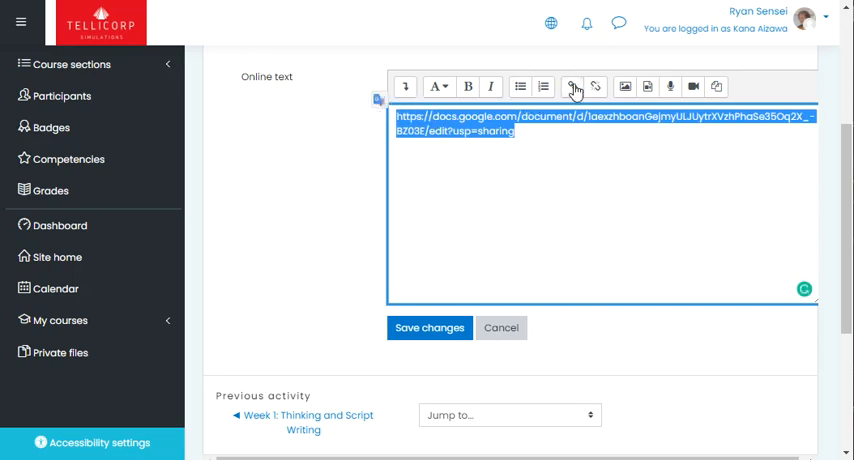
left_click(572, 86)
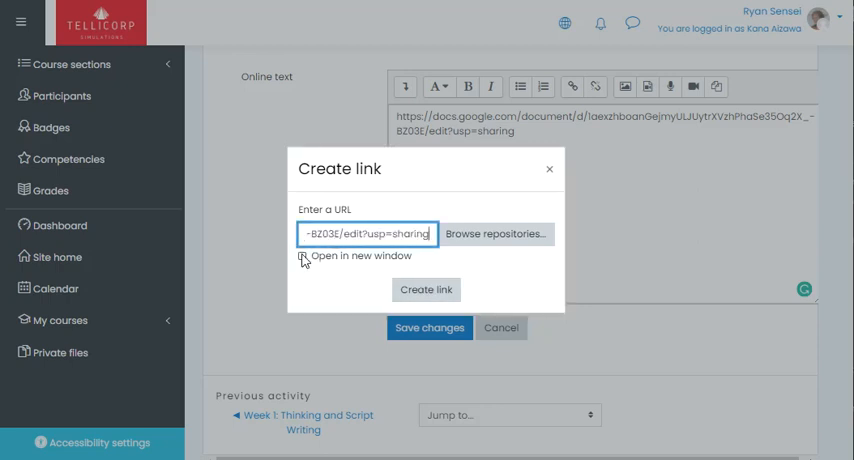
left_click(302, 256)
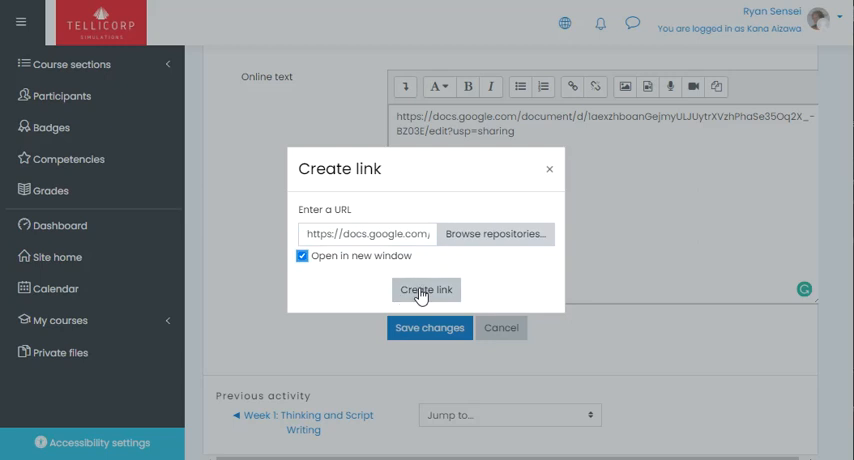
left_click(426, 289)
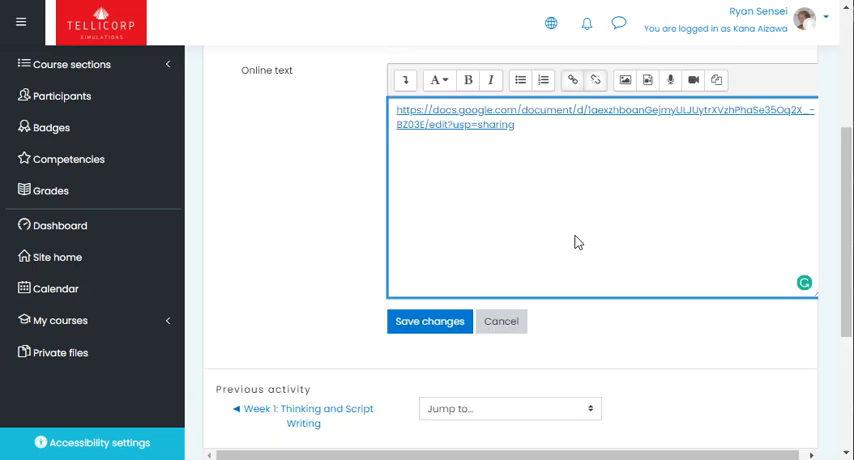
scroll("up", 3)
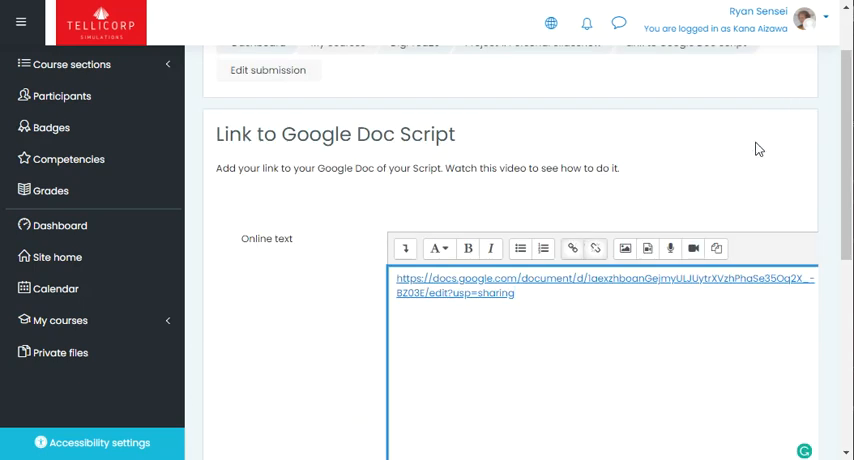